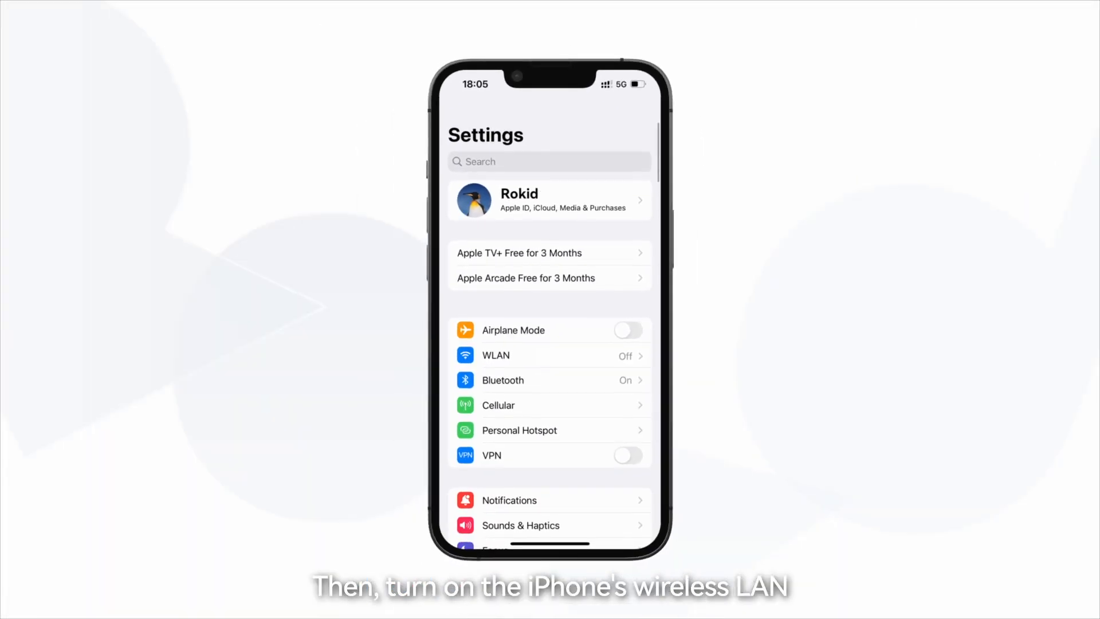
Step: Turn WLAN on, select MiraScreen BF345914, and focus its Password field
{"action": "left_click", "coordinate": [549, 356]}
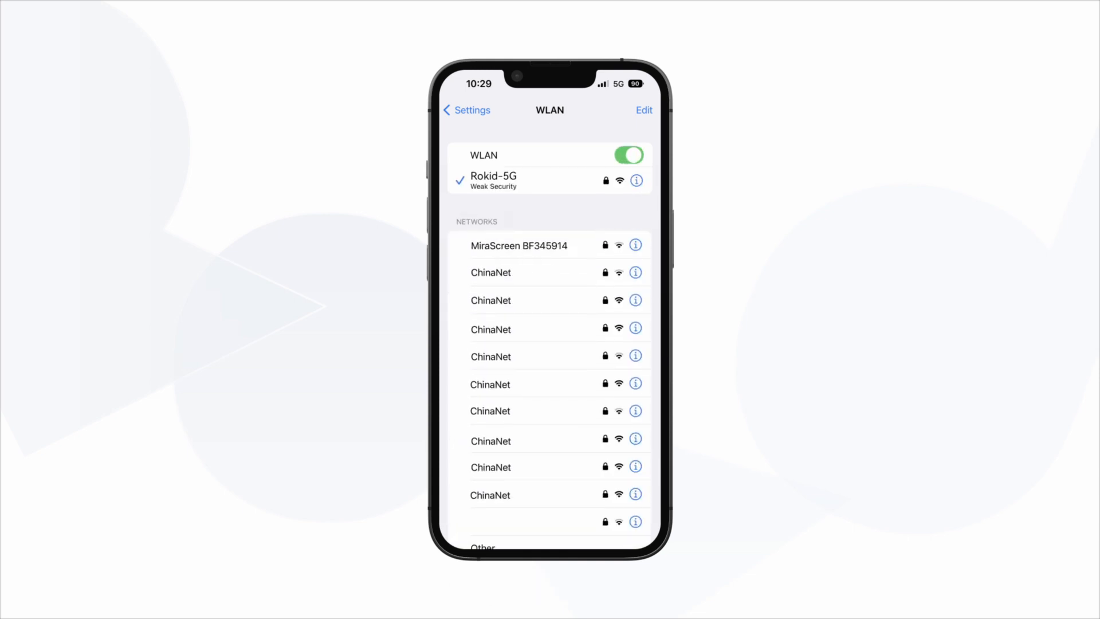
{"action": "left_click", "coordinate": [522, 245]}
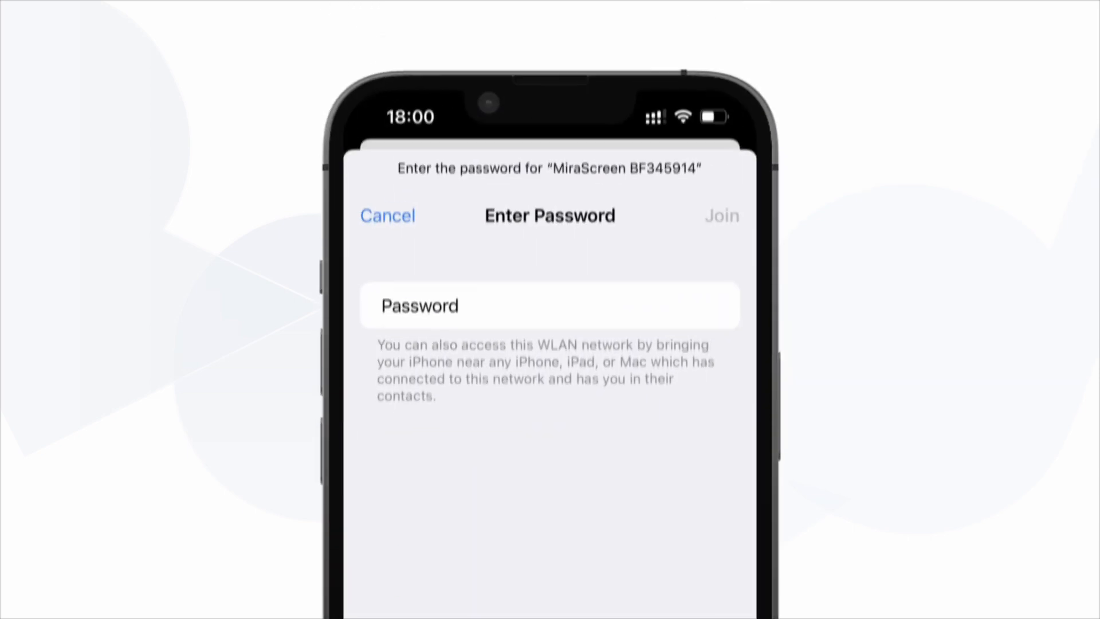
{"action": "left_click", "coordinate": [722, 216]}
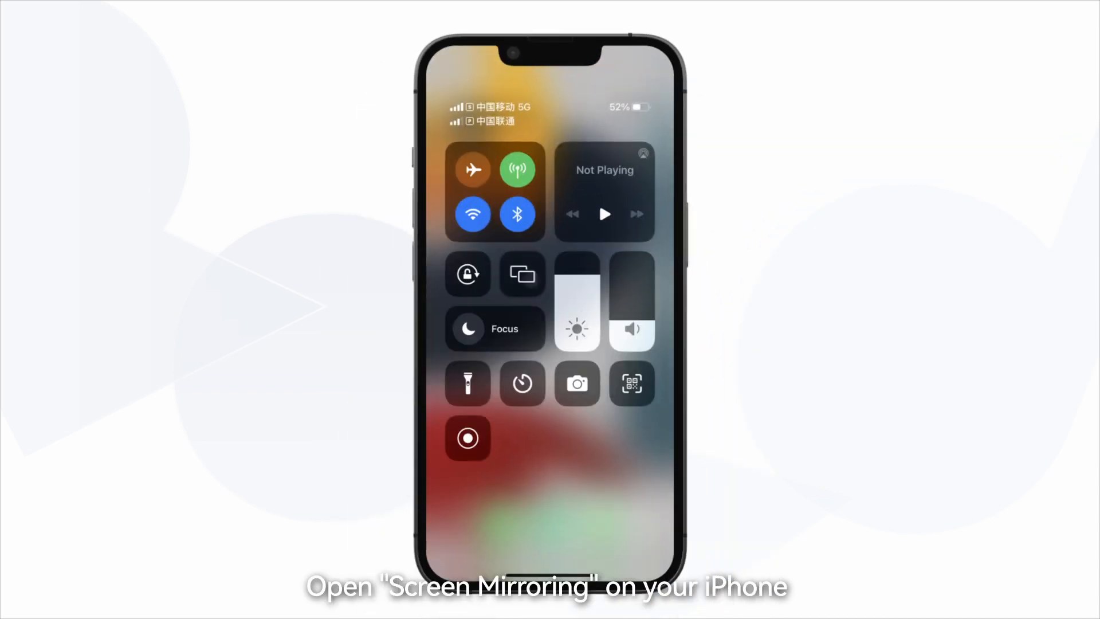
Step: Pick MiraScreen BF345914 from the Screen Mirroring device list
{"action": "left_click", "coordinate": [522, 274]}
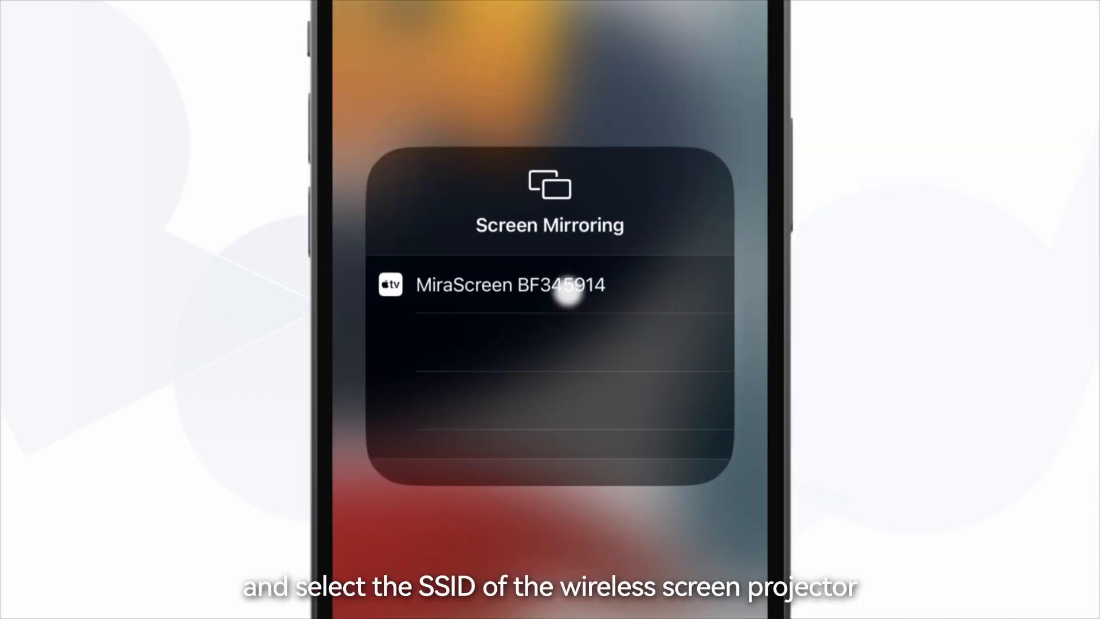
{"action": "left_click", "coordinate": [550, 285]}
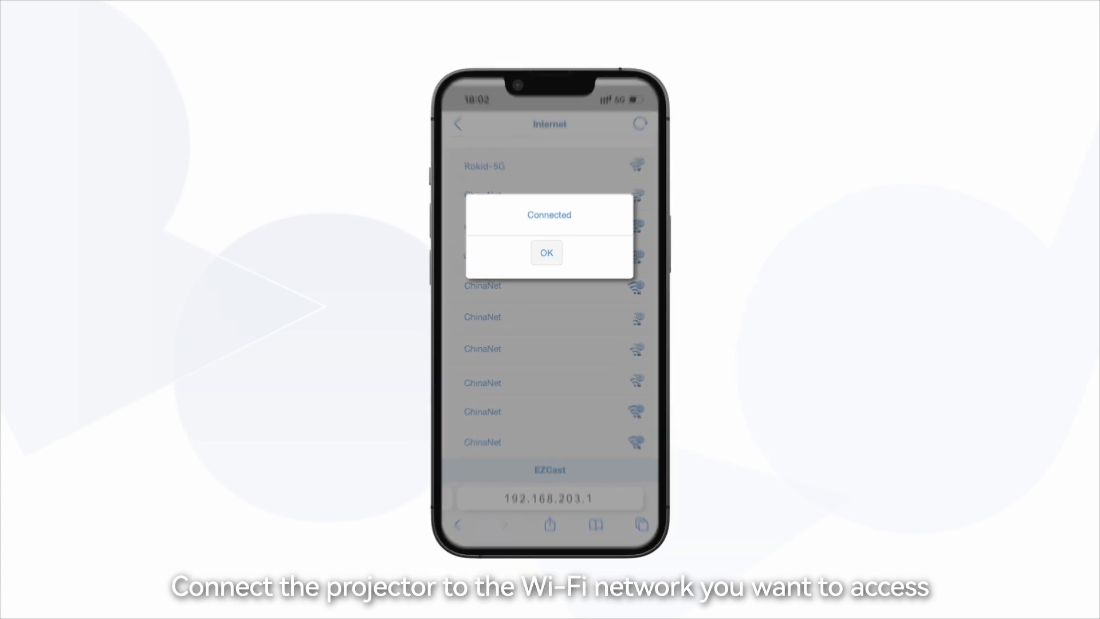
Step: Dismiss the projector's Connected alert on the EZCast page with OK
{"action": "left_click", "coordinate": [547, 252]}
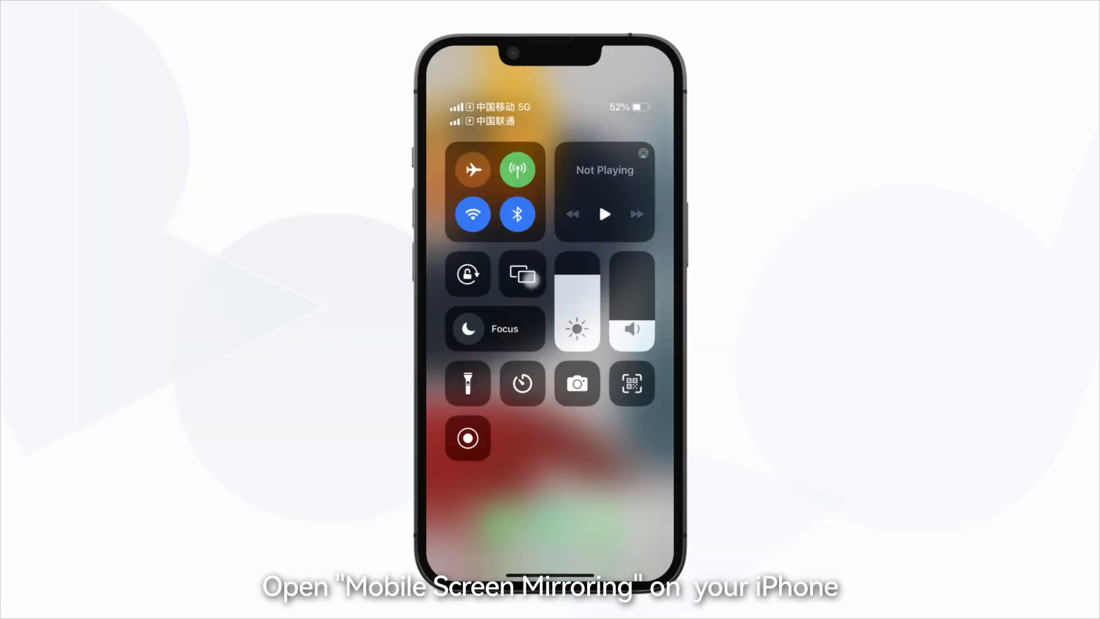
Step: Check MiraScreen BF345914 in the Screen Mirroring list to start mirroring
{"action": "left_click", "coordinate": [522, 274]}
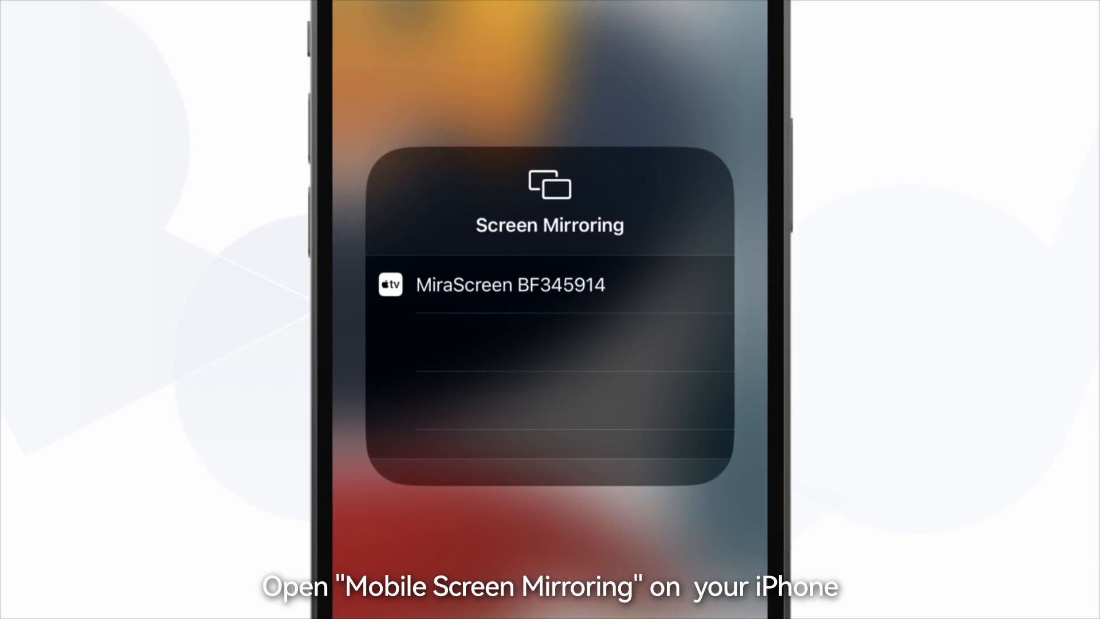
{"action": "left_click", "coordinate": [510, 284]}
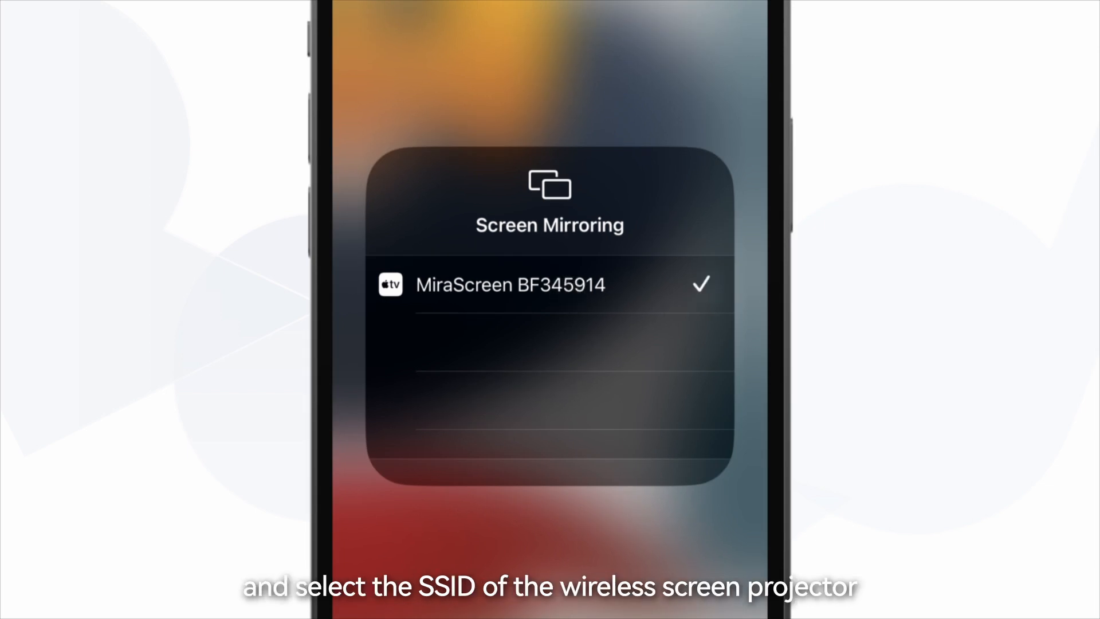